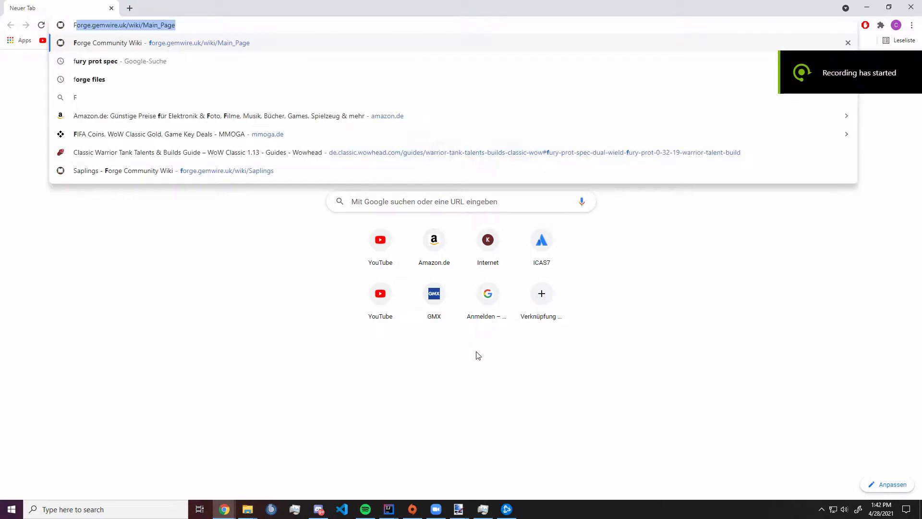
- Search 'forge files' and reach the Minecraft Forge 1.16.5 downloads page to get the MDK
left_click(89, 79)
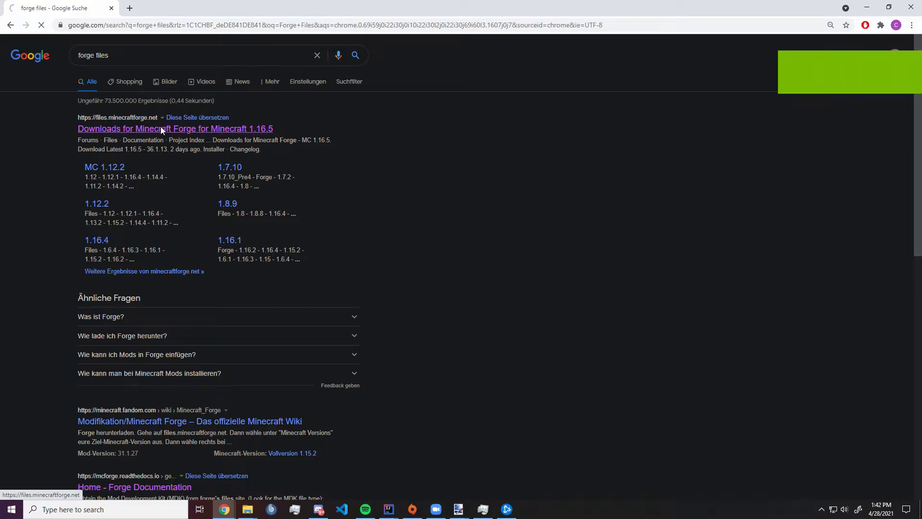
left_click(175, 128)
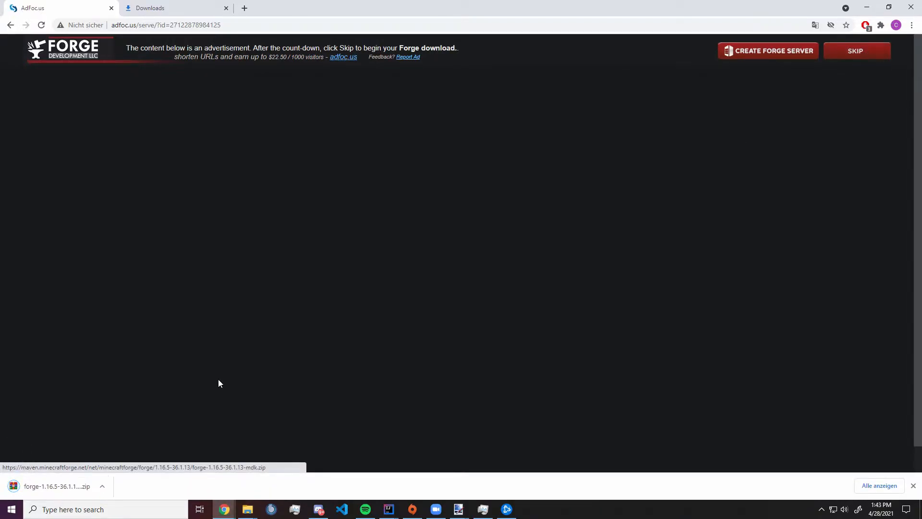
mouse_move(859, 108)
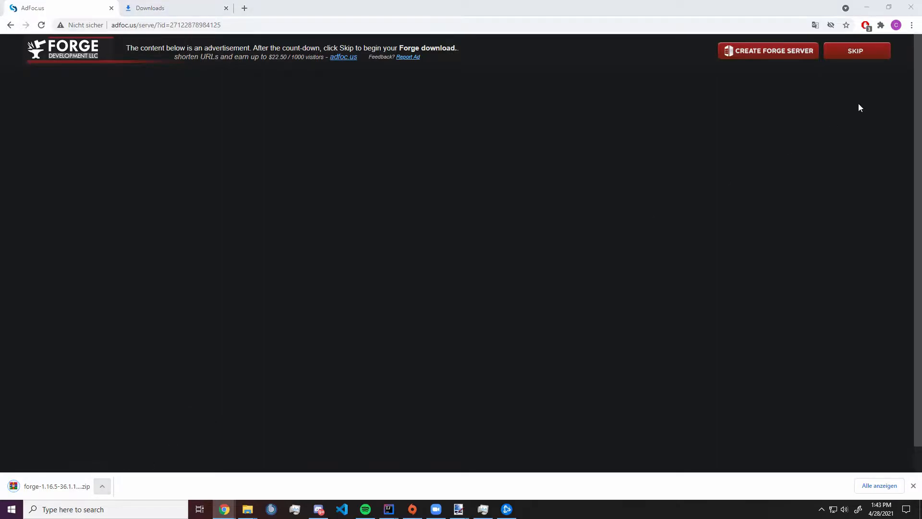
- Show the Downloads folder containing the downloaded Forge MDK zip in File Explorer
left_click(247, 509)
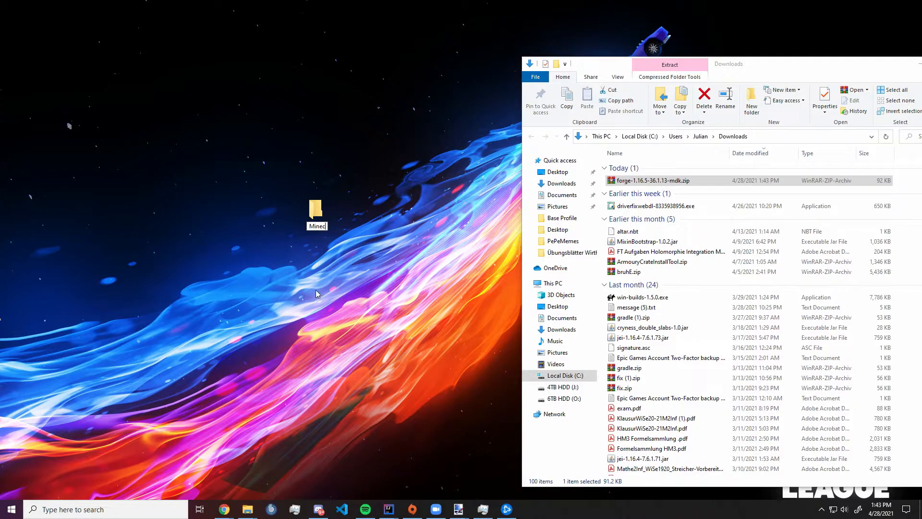
- Name the folder MinecraftFilesMod, add an ExampleProject folder inside, and extract the MDK there
type("MinecraftFilesMod")
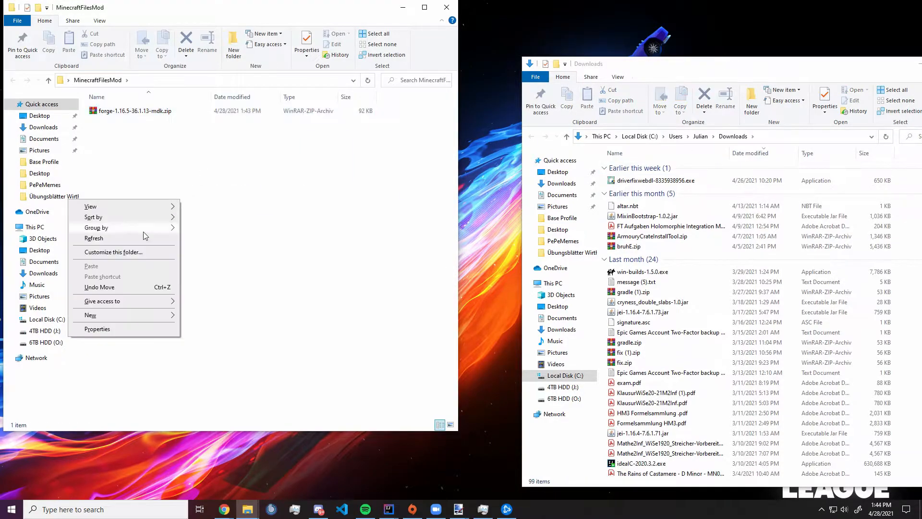
left_click(90, 314)
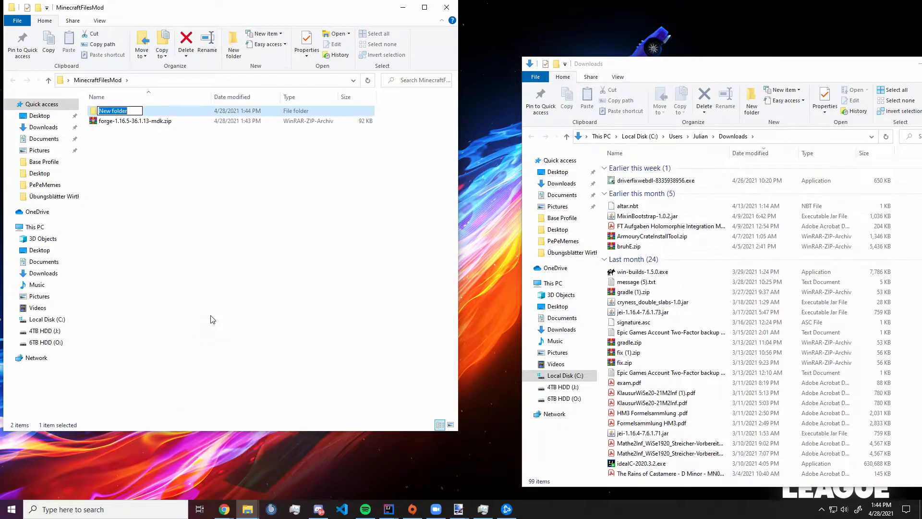
type("ExampleProject")
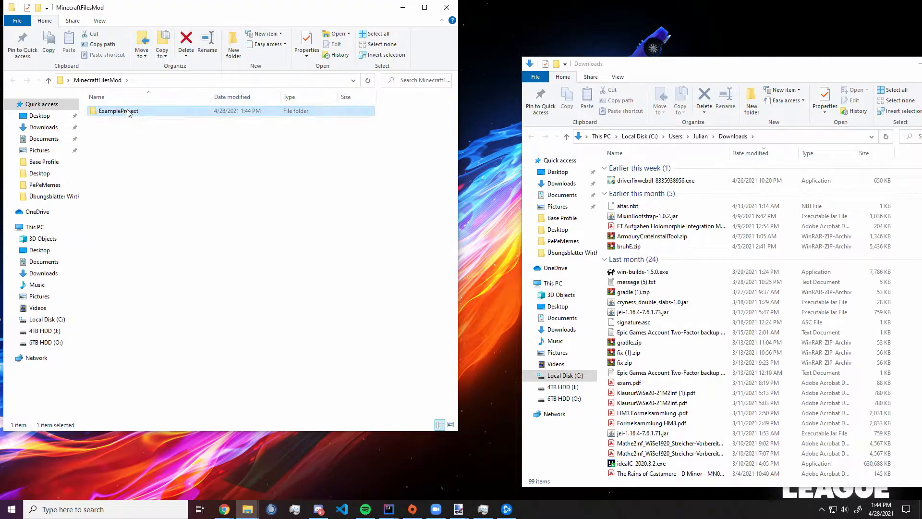
double_click(117, 110)
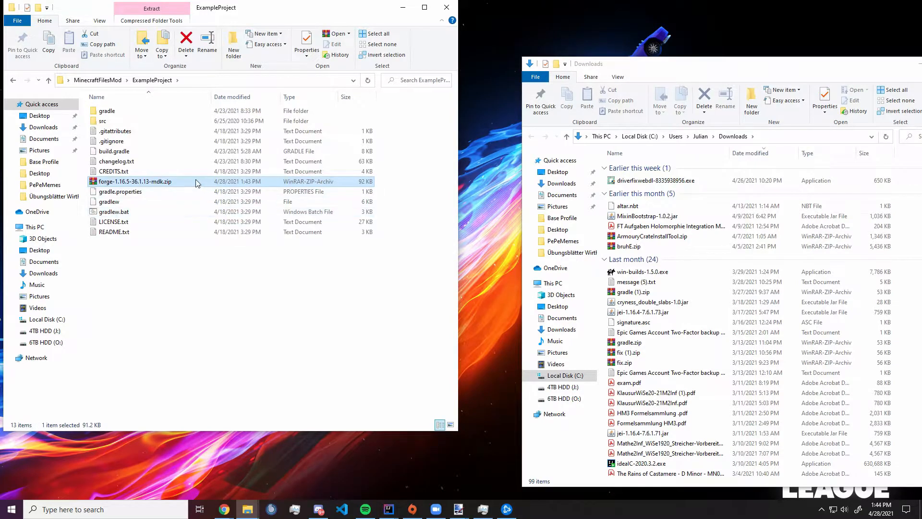
left_click(445, 7)
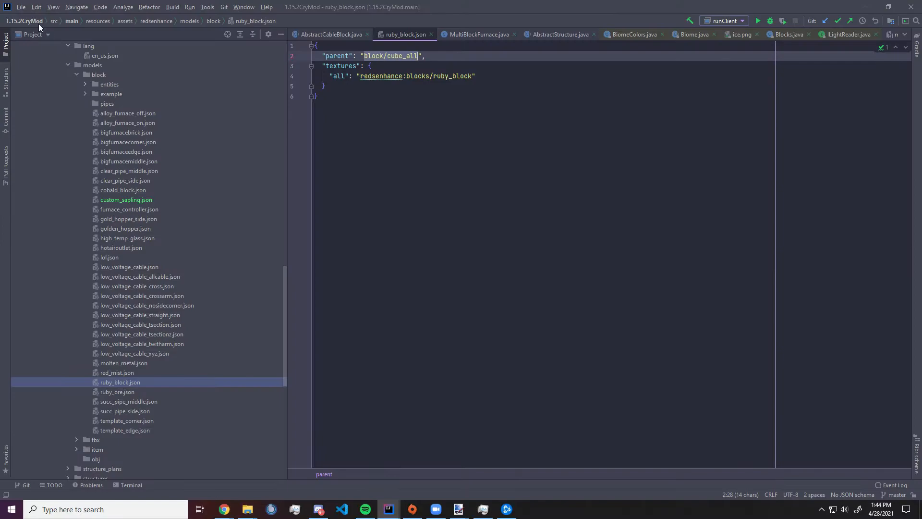
- Via File > Open, browse to Desktop\MinecraftFilesMod\ExampleProject and select it
left_click(21, 6)
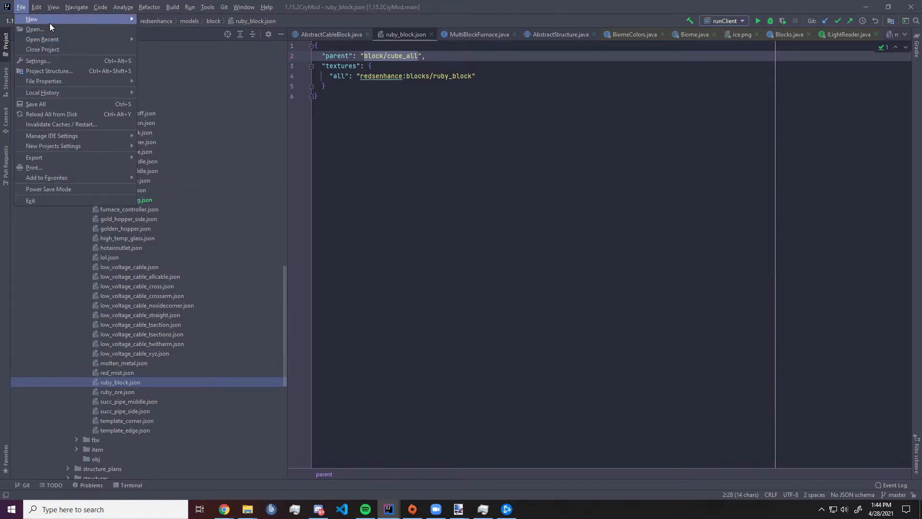
left_click(34, 30)
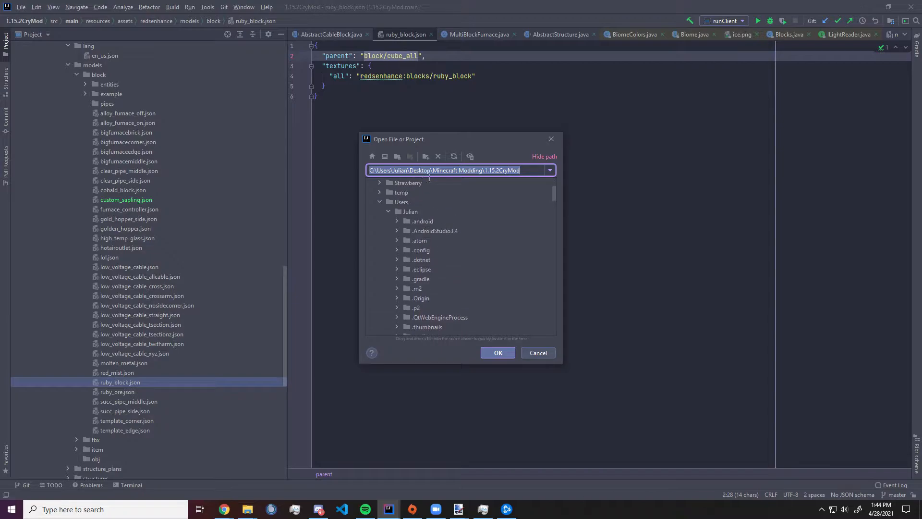
mouse_move(372, 155)
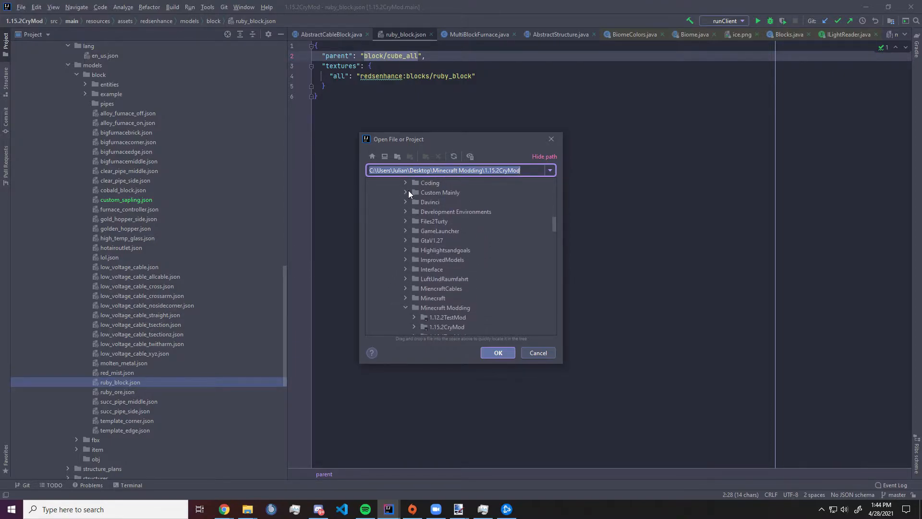
left_click(406, 308)
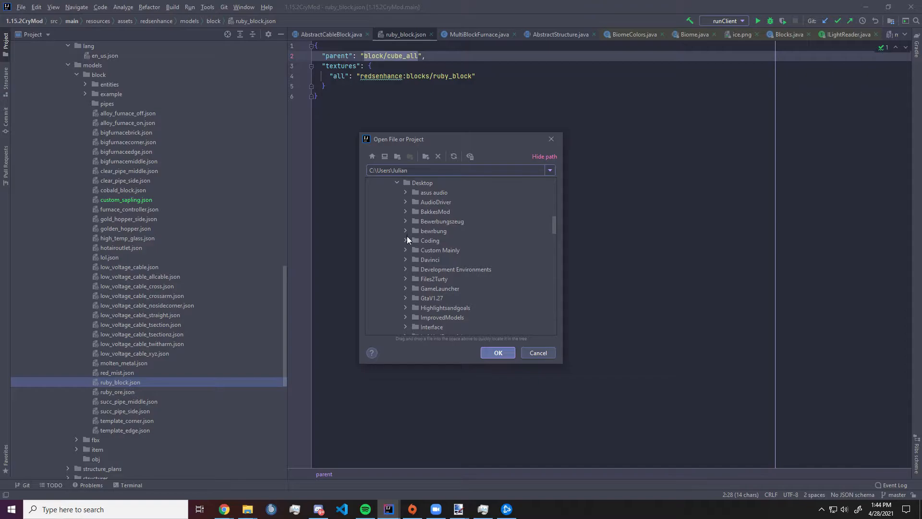
scroll("down", 3)
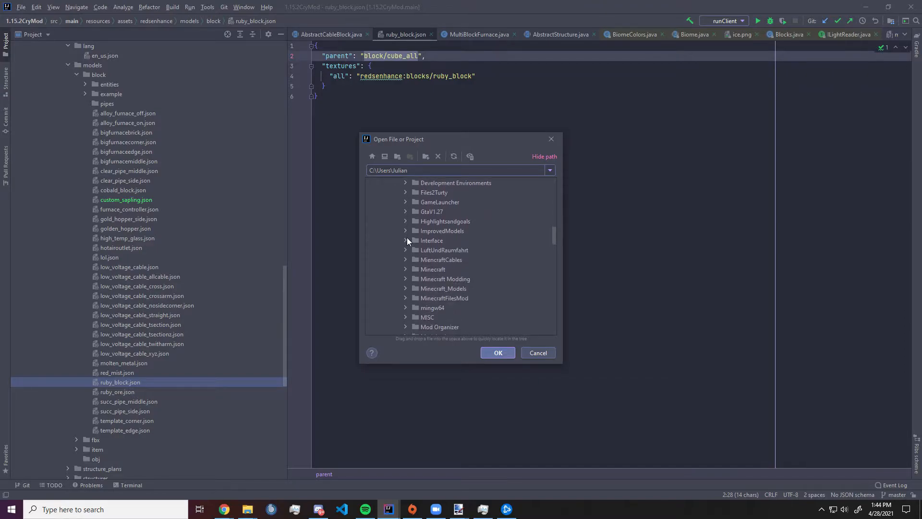
scroll("down", 3)
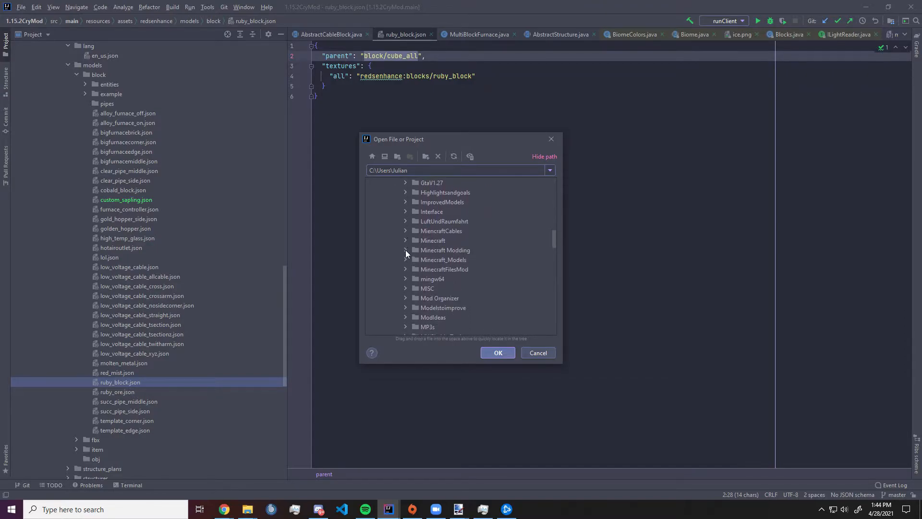
left_click(405, 270)
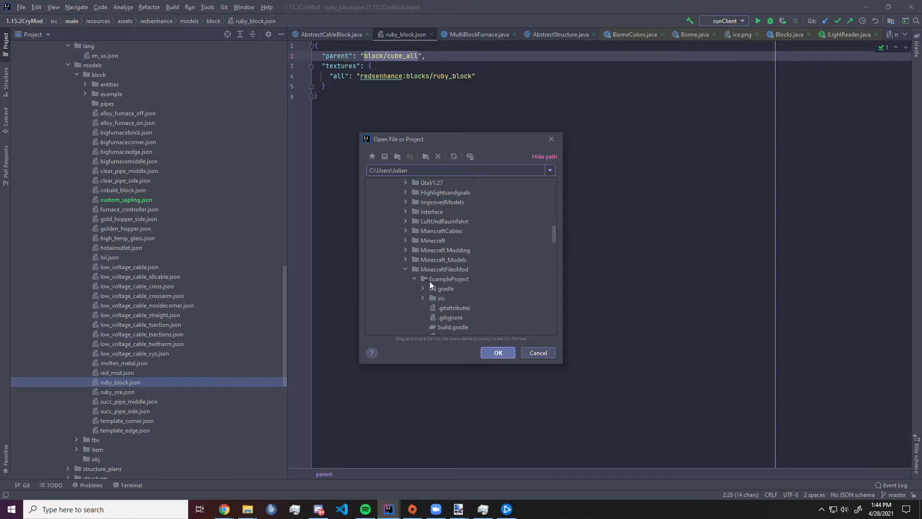
left_click(498, 352)
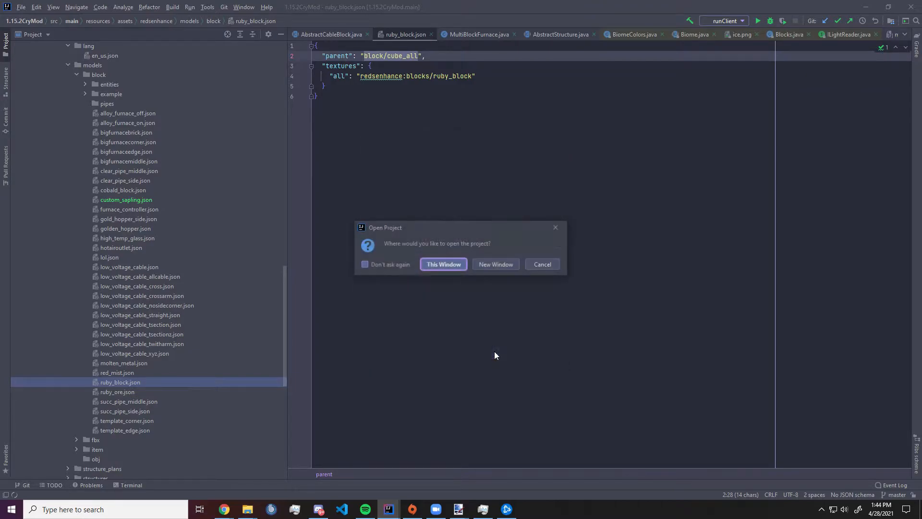
- Open ExampleProject in the current window and let the Gradle sync build successfully
left_click(443, 264)
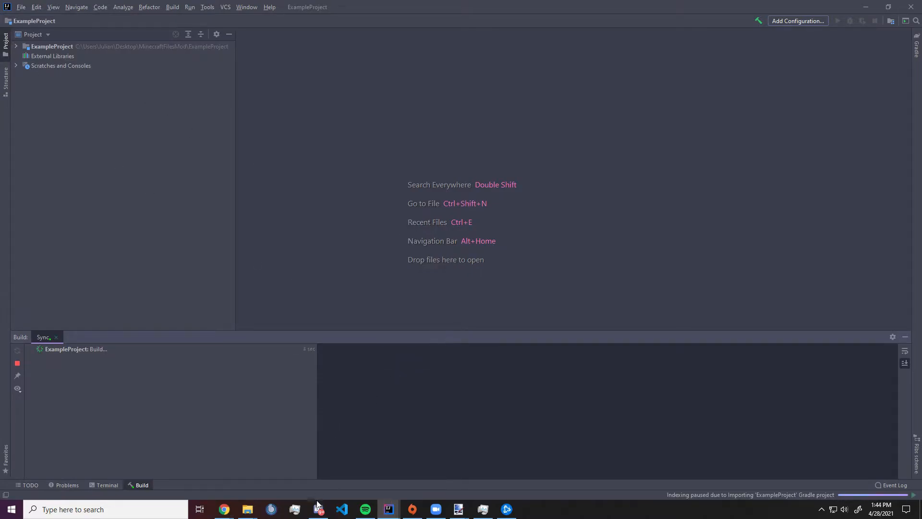
mouse_move(317, 508)
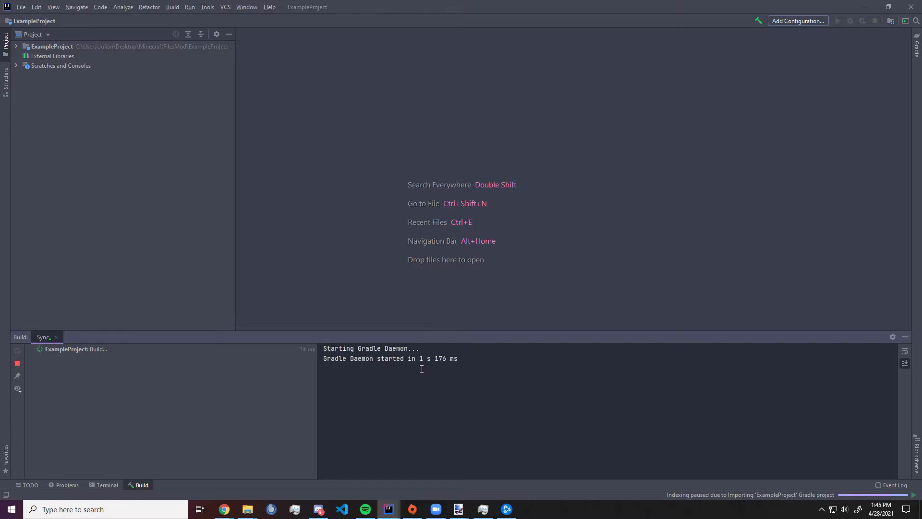
mouse_move(412, 385)
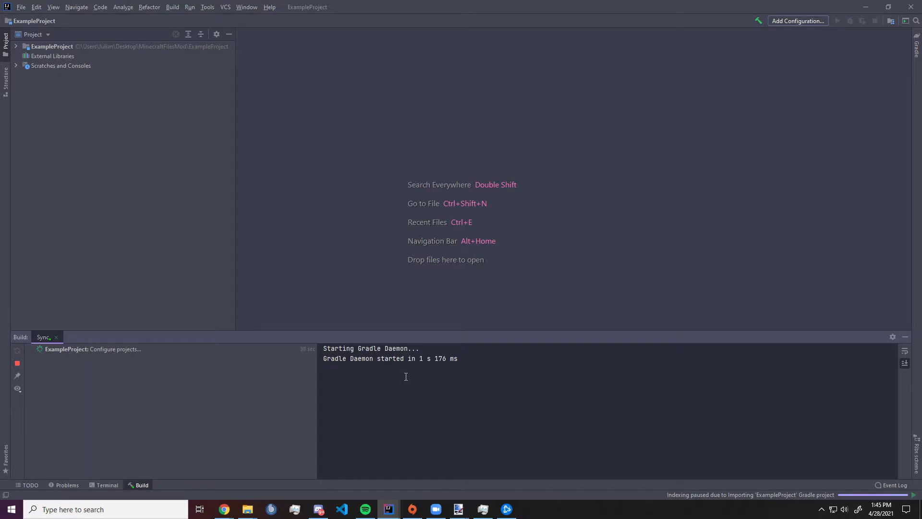
mouse_move(382, 369)
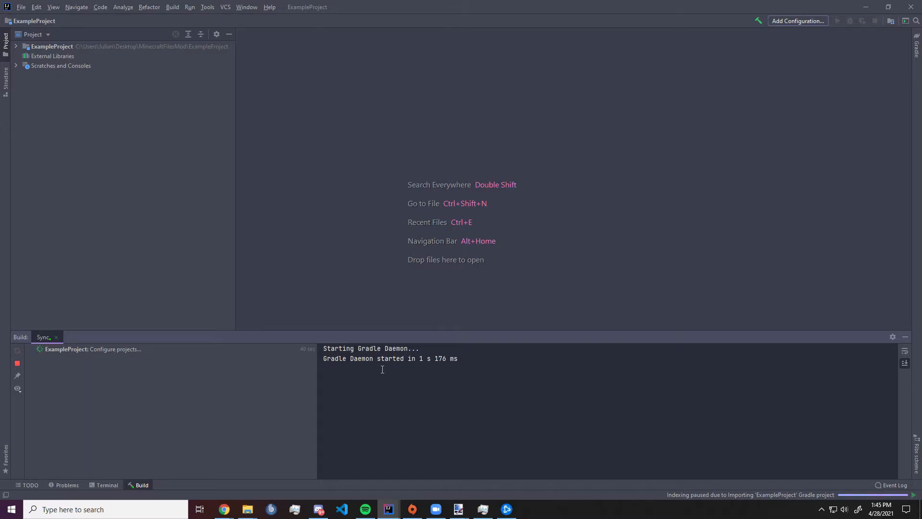
mouse_move(394, 372)
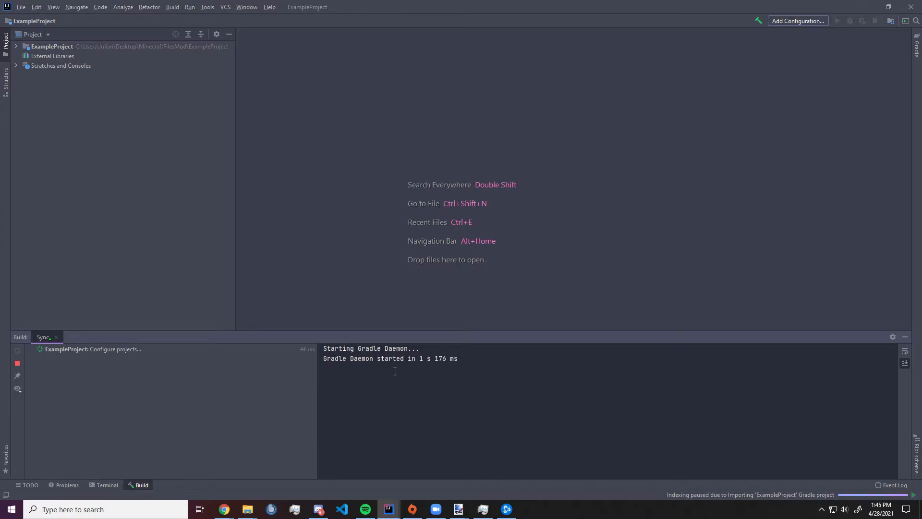
mouse_move(156, 449)
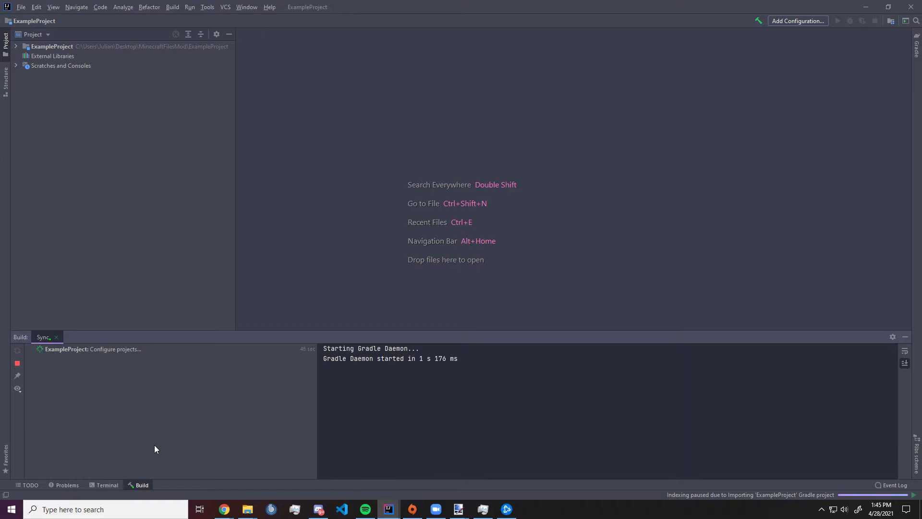
mouse_move(185, 439)
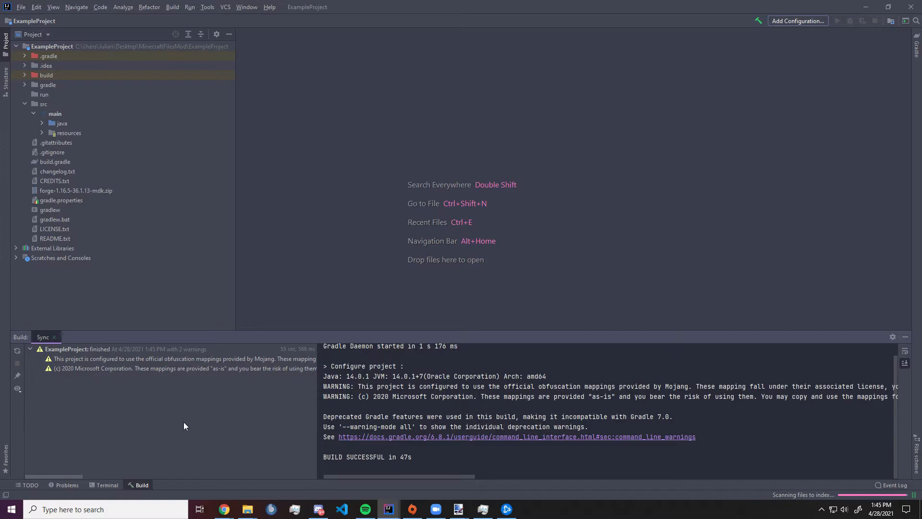
left_click(106, 485)
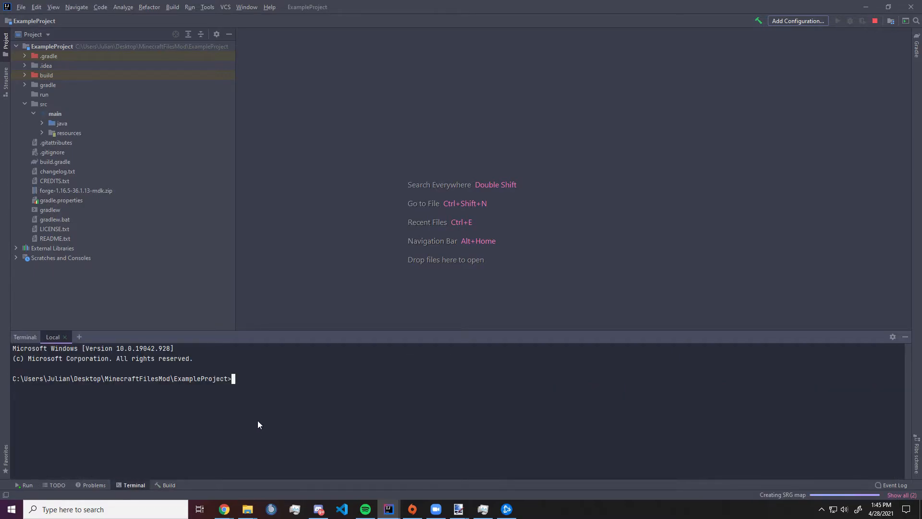
- Run 'gradlew genIntellijRuns' in the terminal until it reports BUILD SUCCESSFUL
type("gradlew")
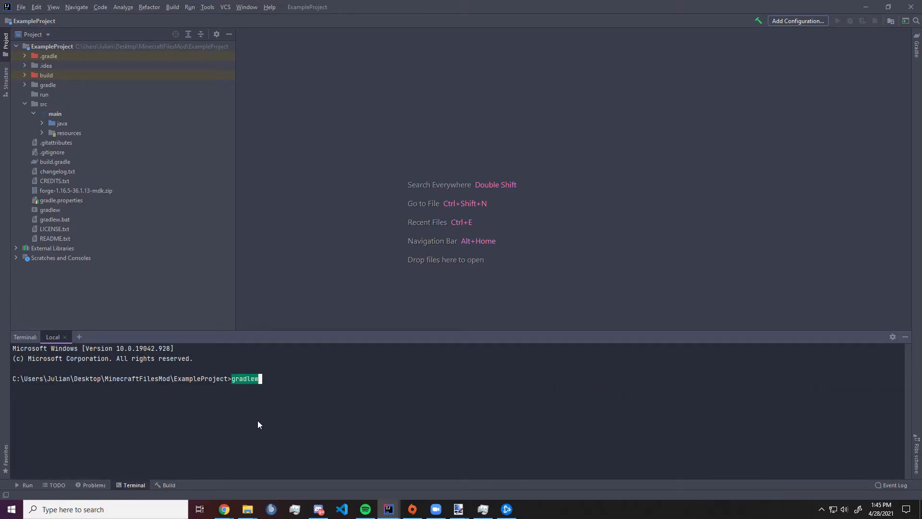
type("genIntellijRuns")
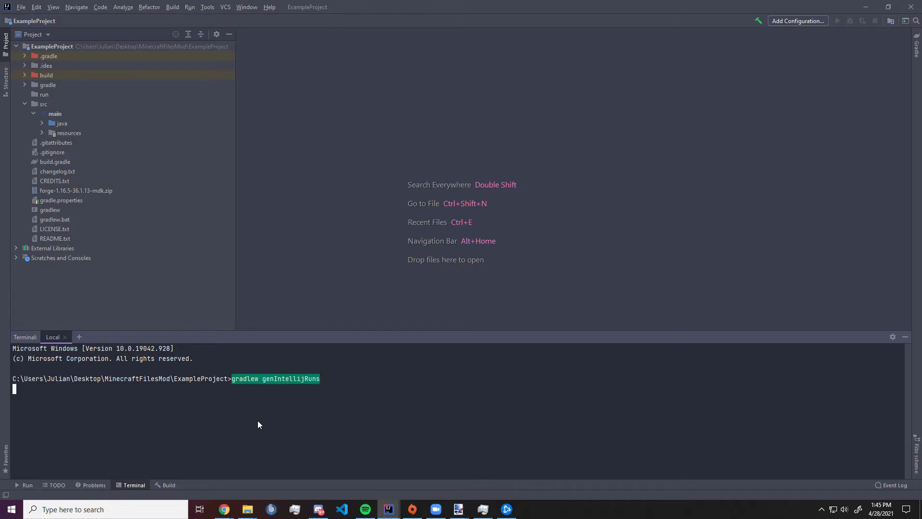
key("Return")
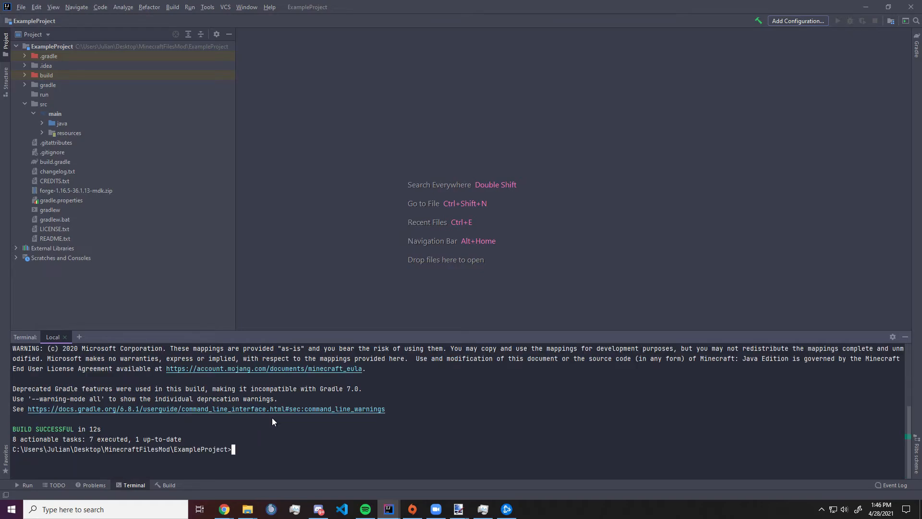
mouse_move(737, 10)
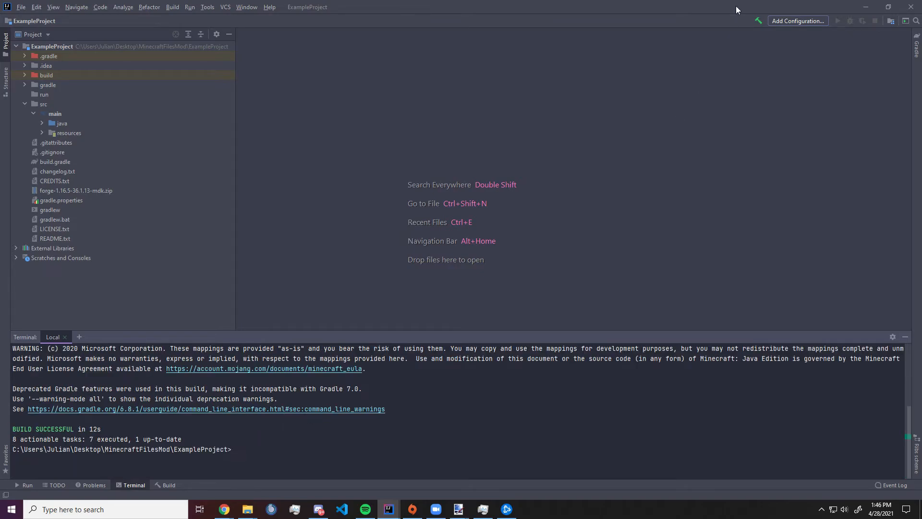
- Set the runClient configuration's JRE to Java 1.8, keeping ExampleProject.main, and save it
left_click(797, 20)
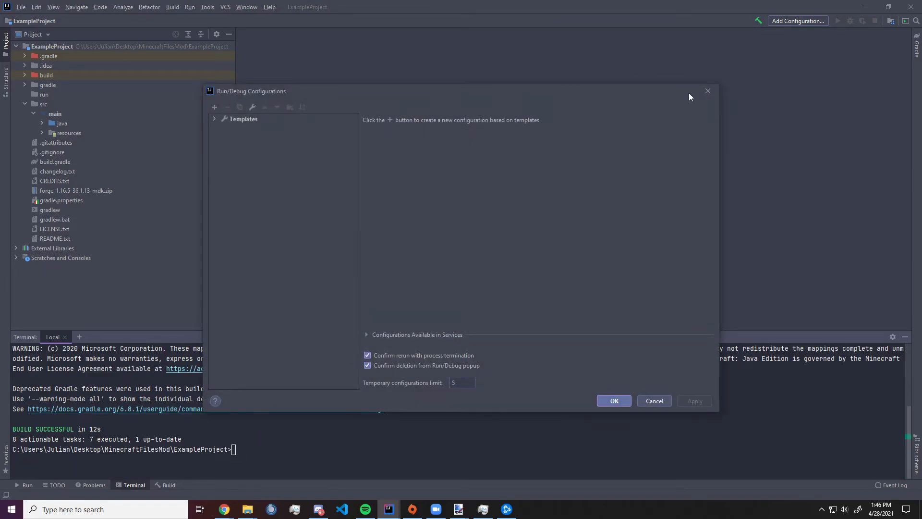
left_click(654, 400)
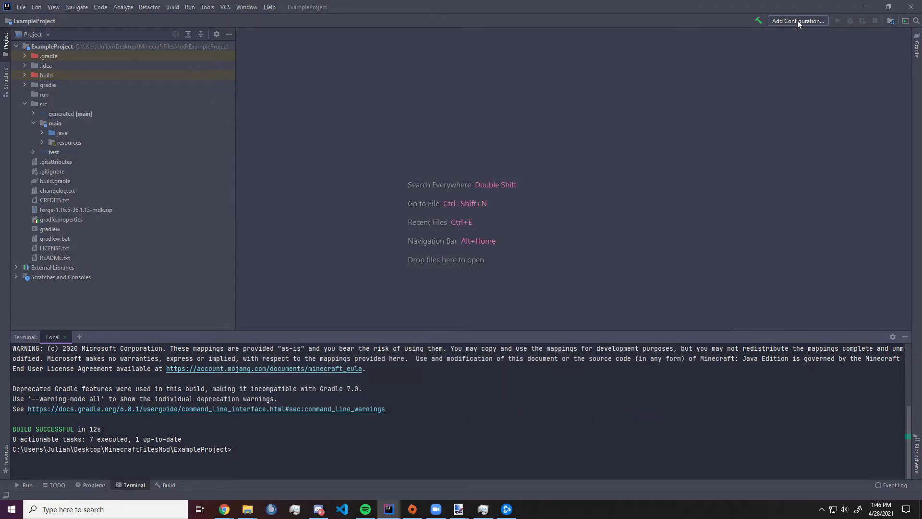
left_click(797, 20)
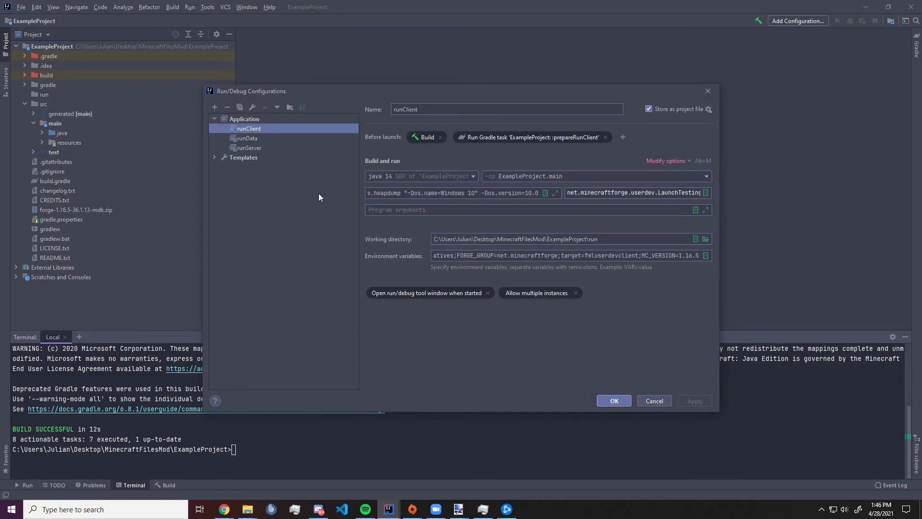
left_click(473, 176)
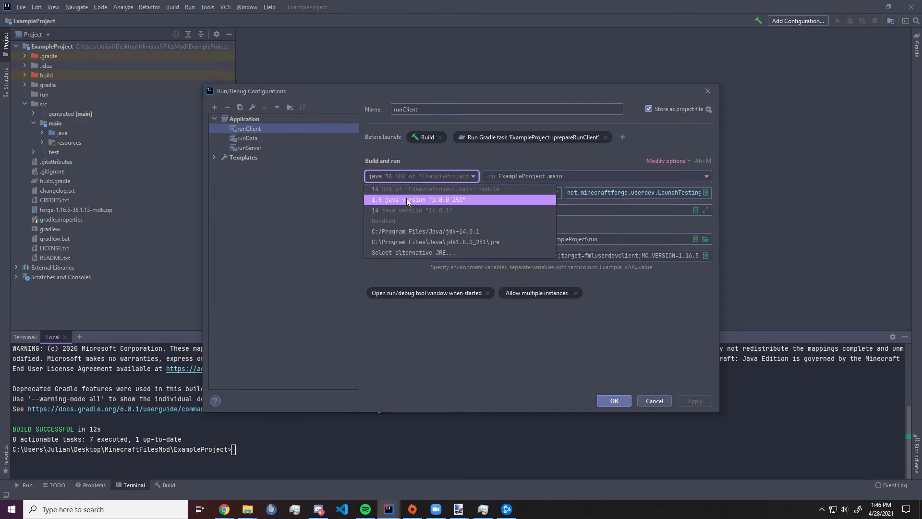
left_click(417, 200)
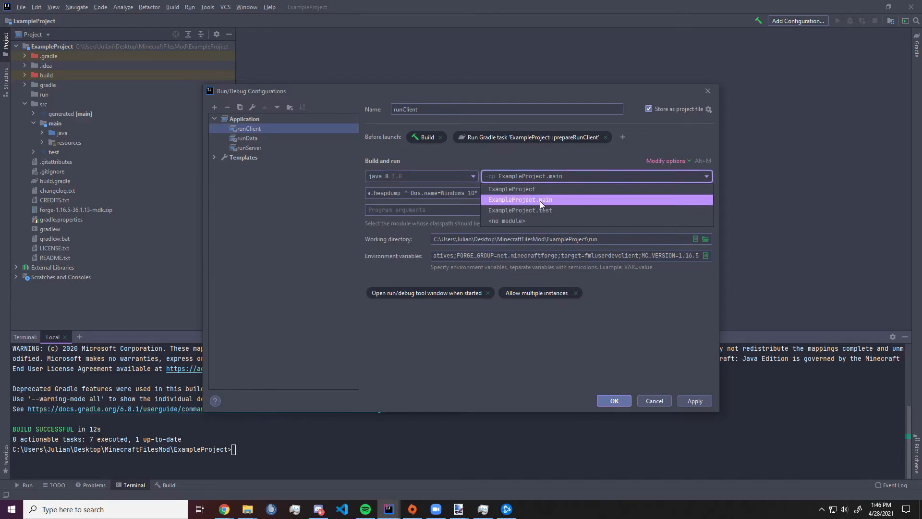
left_click(694, 401)
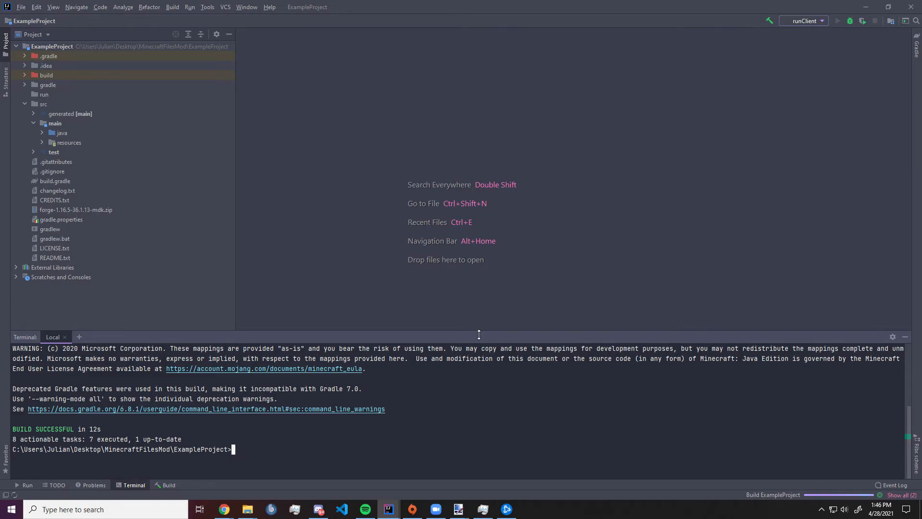
- Run runClient until the Forge early loading window appears, finding mod files
left_click(837, 20)
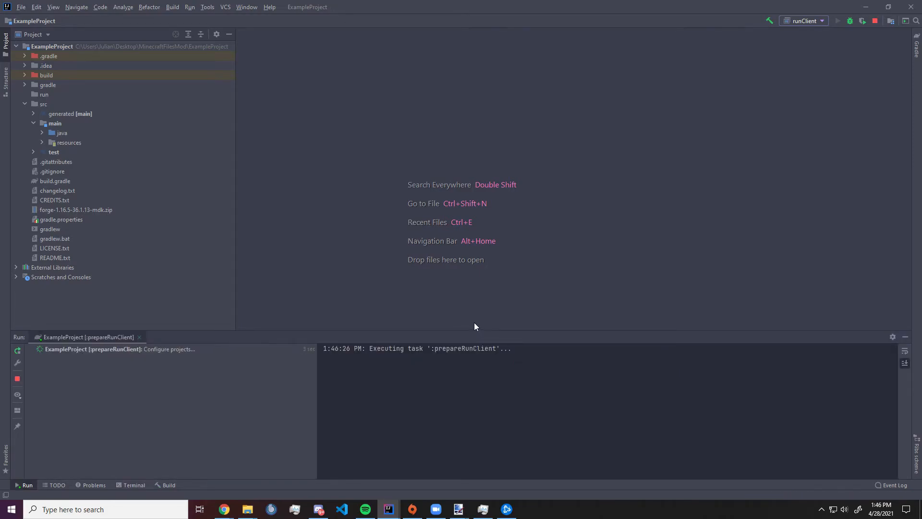
mouse_move(416, 400)
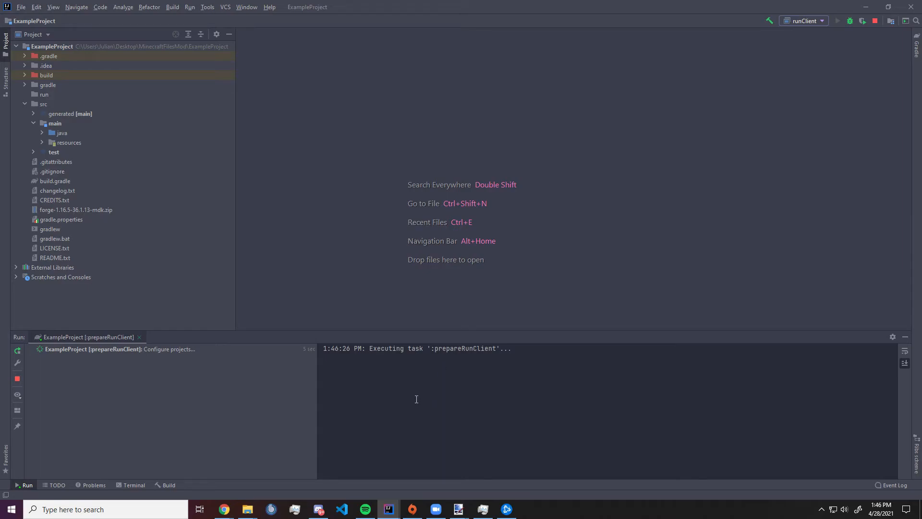
mouse_move(430, 402)
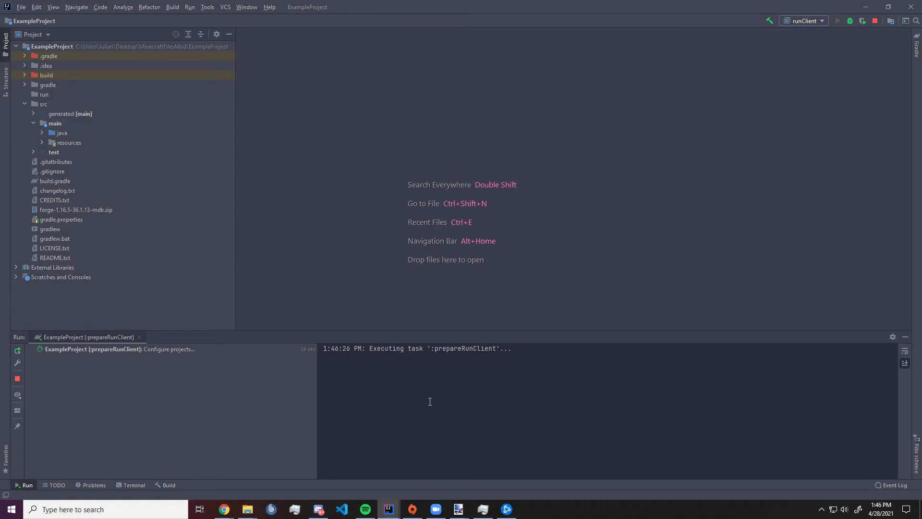
mouse_move(426, 397)
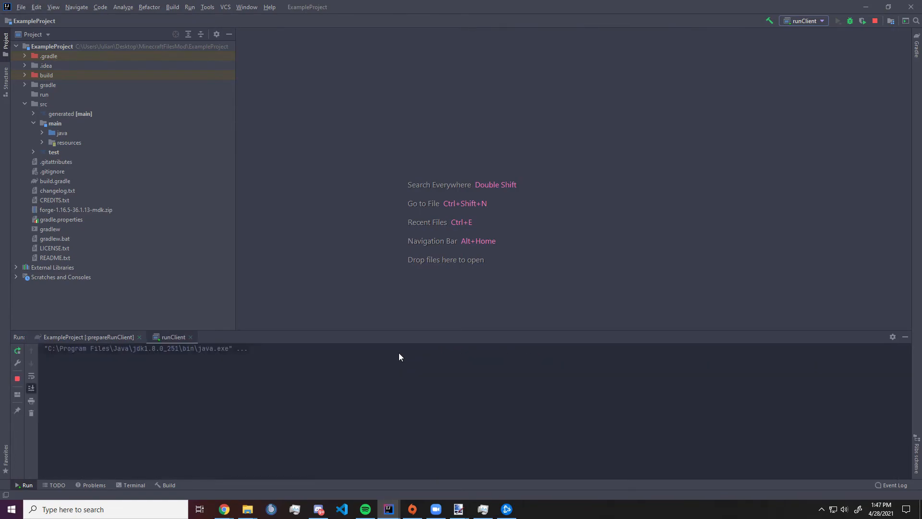
left_click(837, 20)
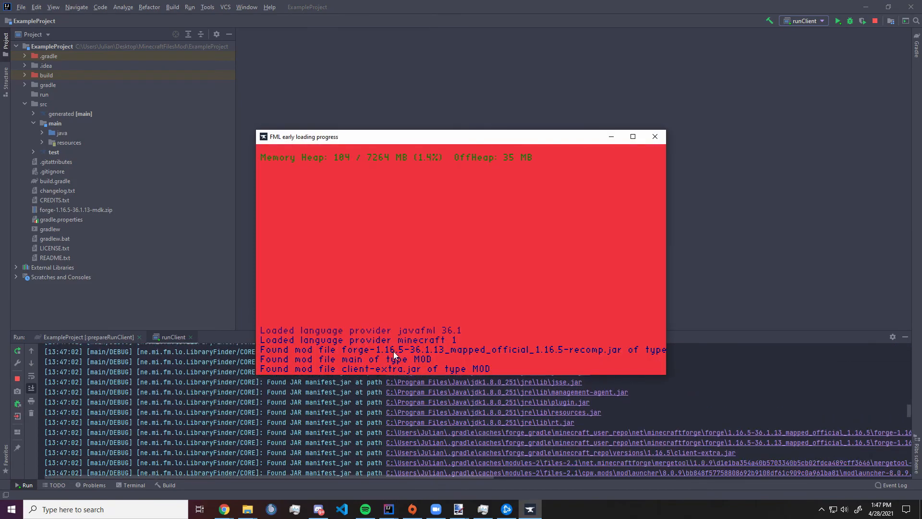